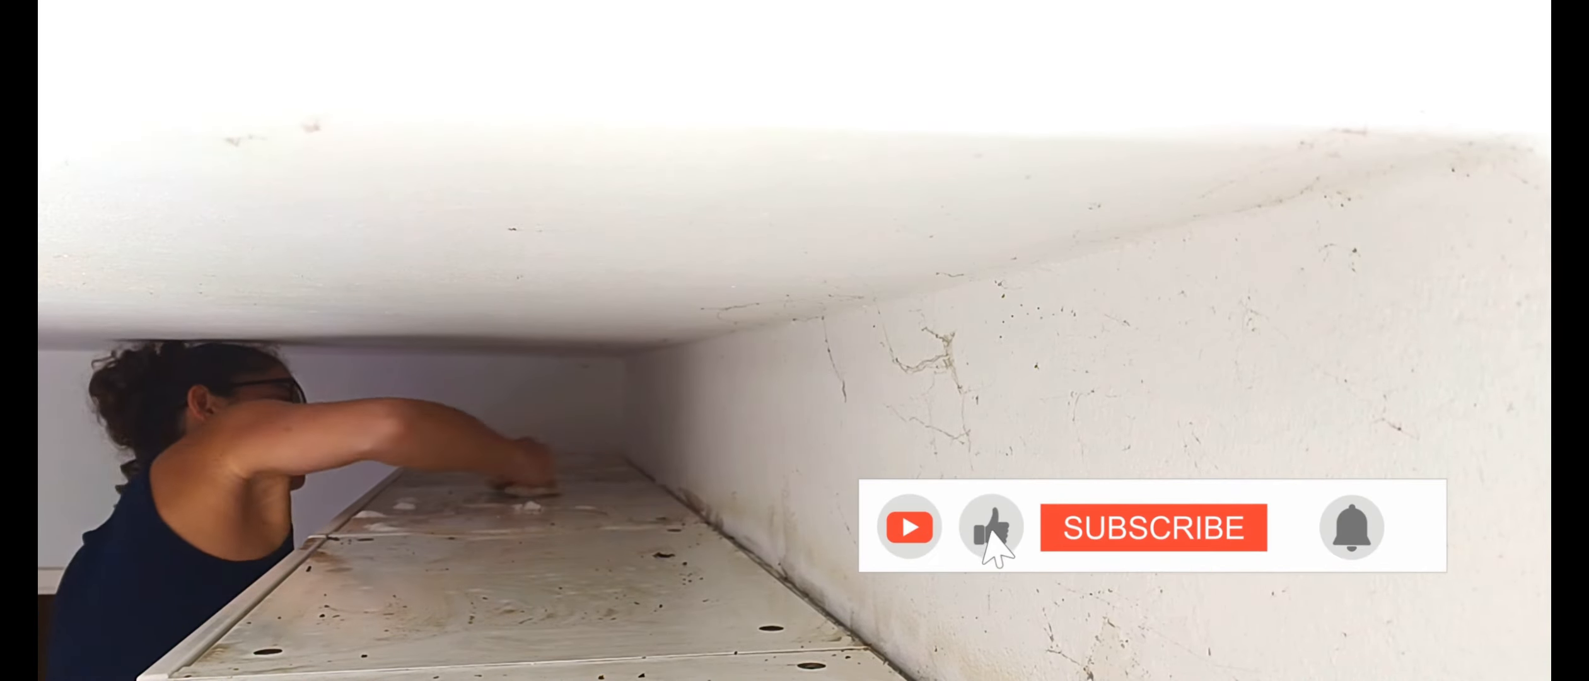
left_click(1153, 527)
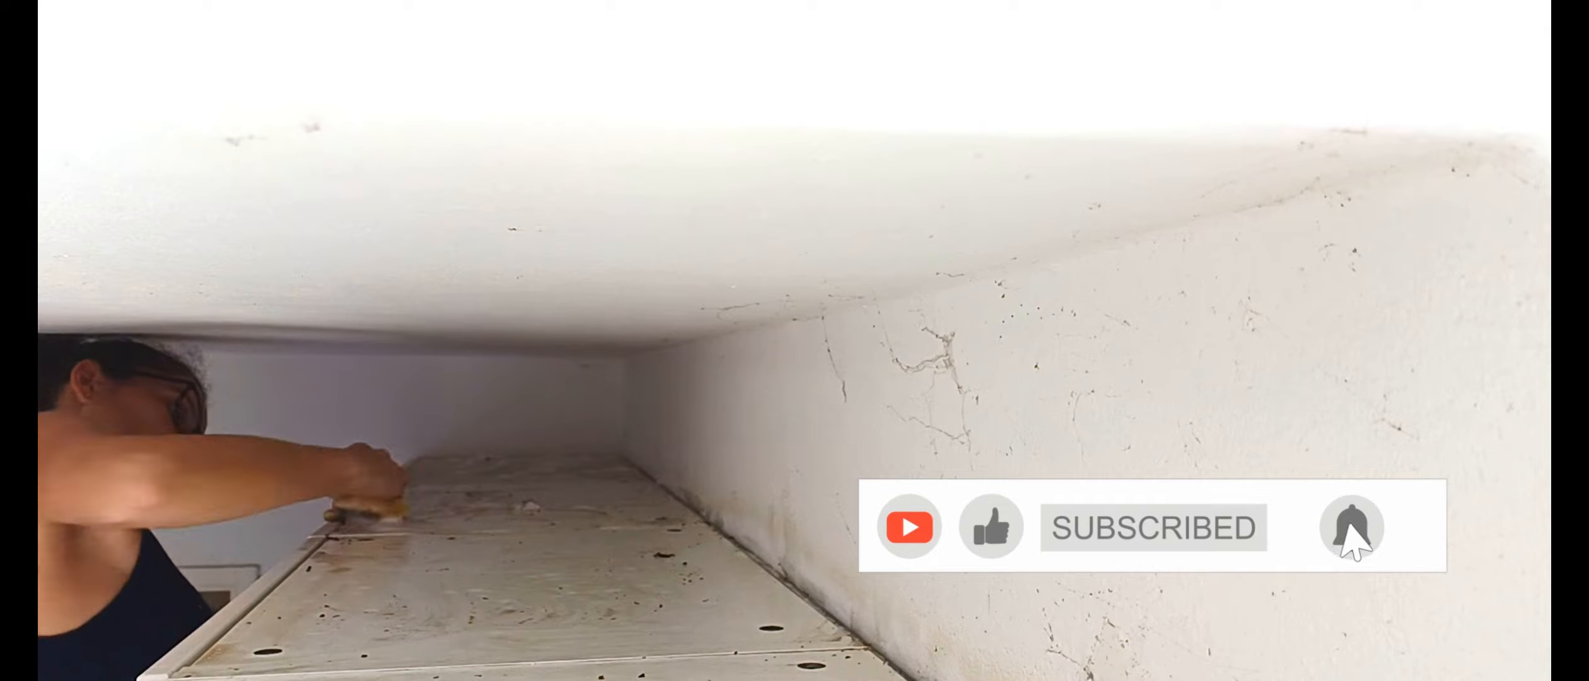
left_click(1351, 527)
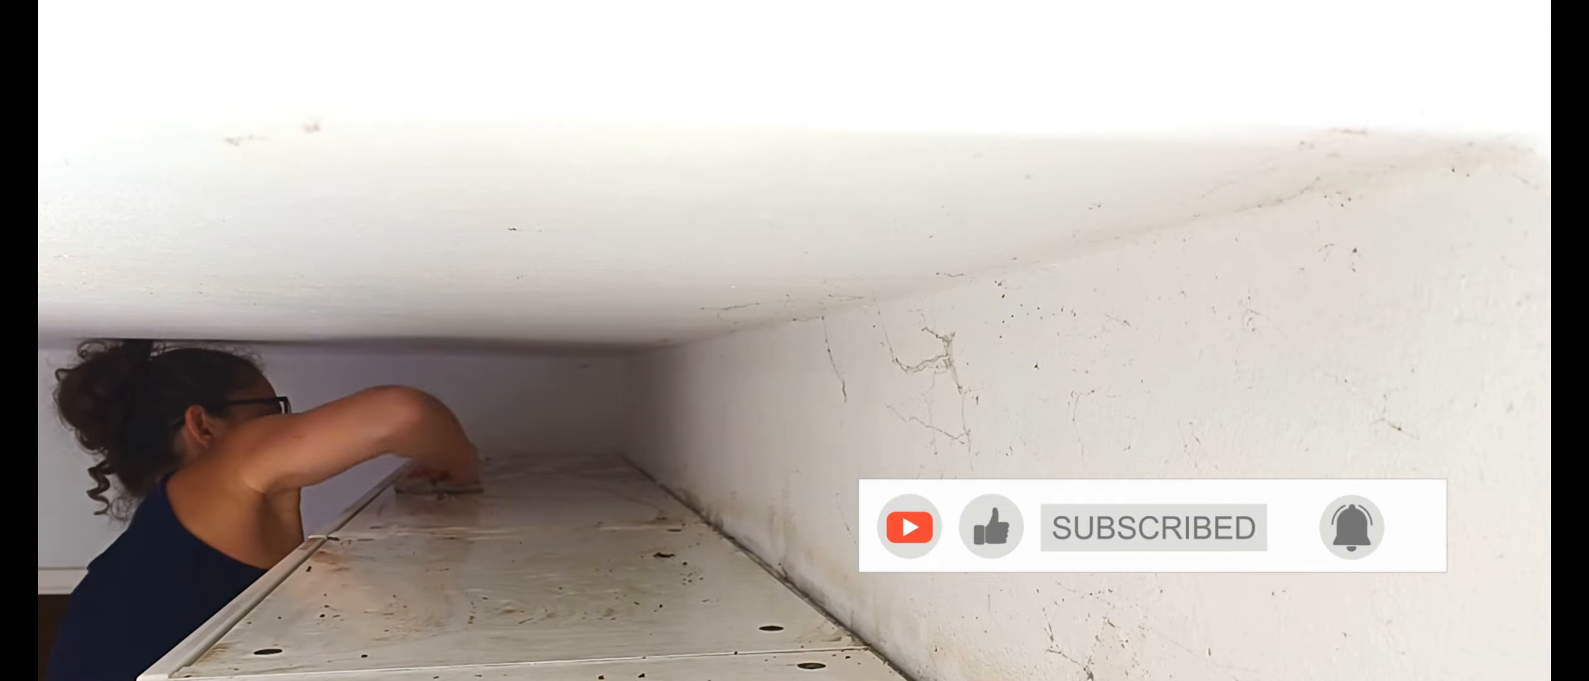